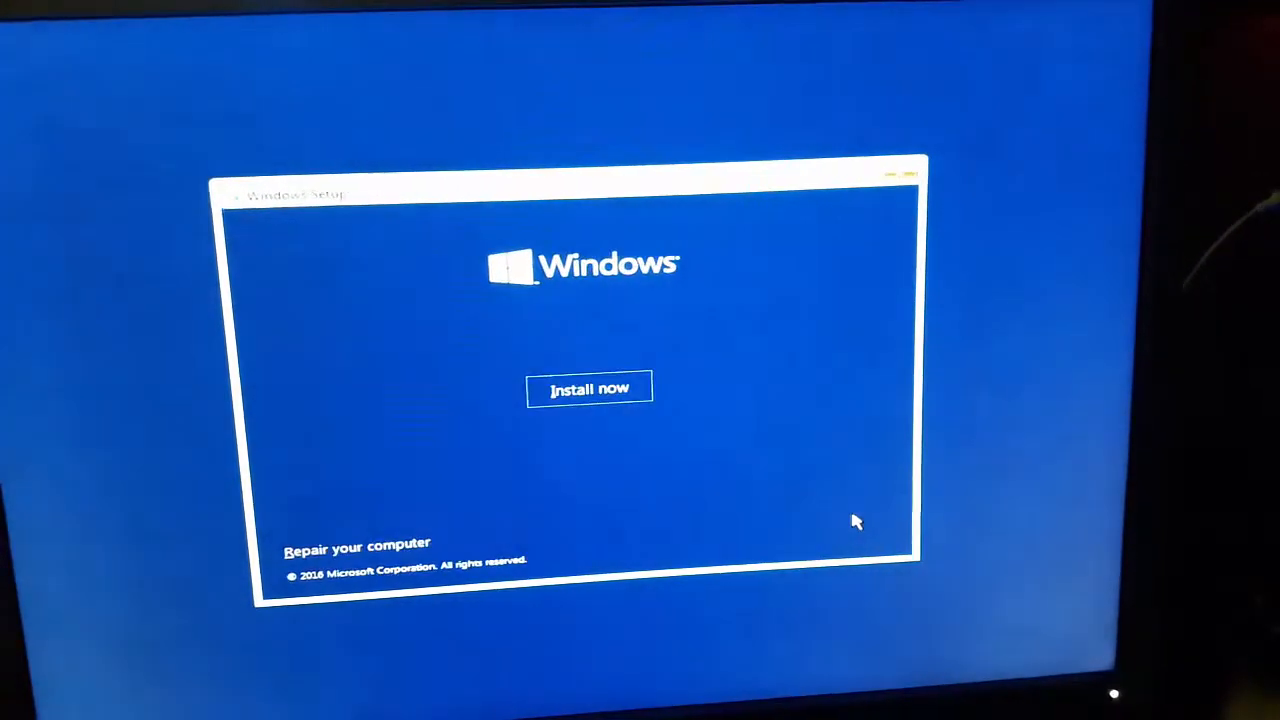
Step: Start the installation with Install now, reaching the license terms page
click(589, 388)
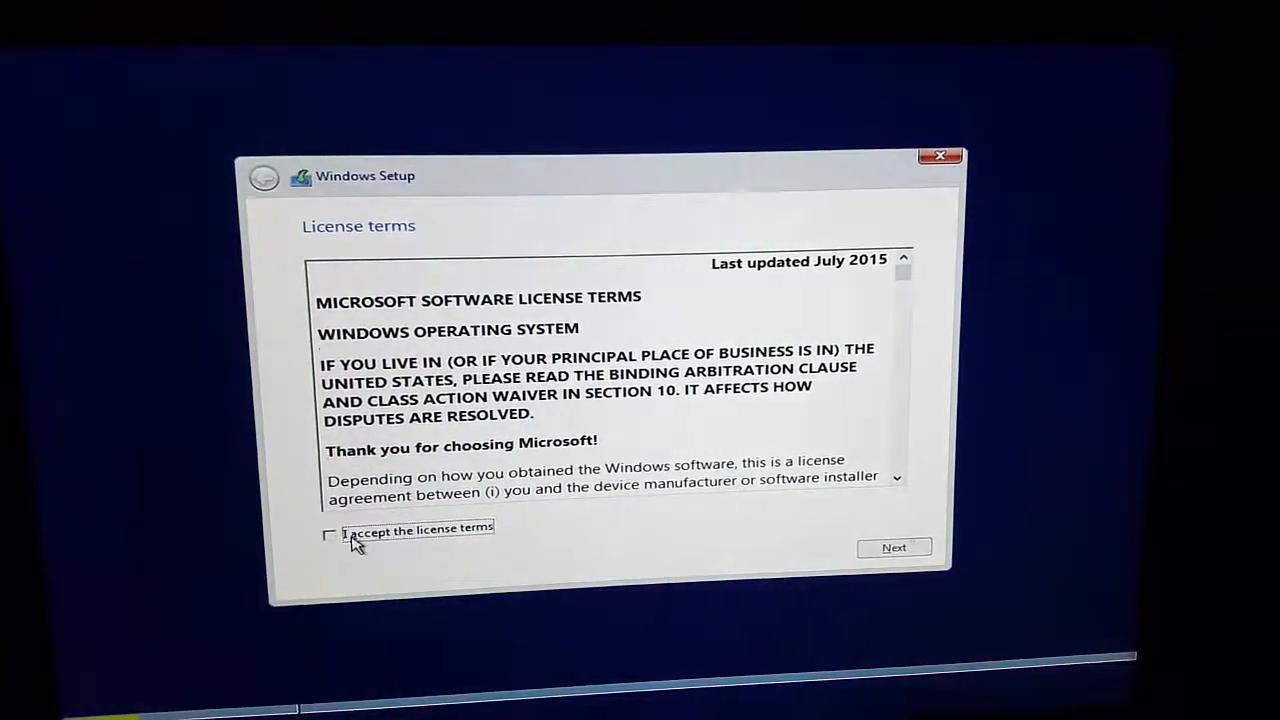
Step: Accept the license terms and choose 'Custom: Install Windows only (advanced)'
click(893, 547)
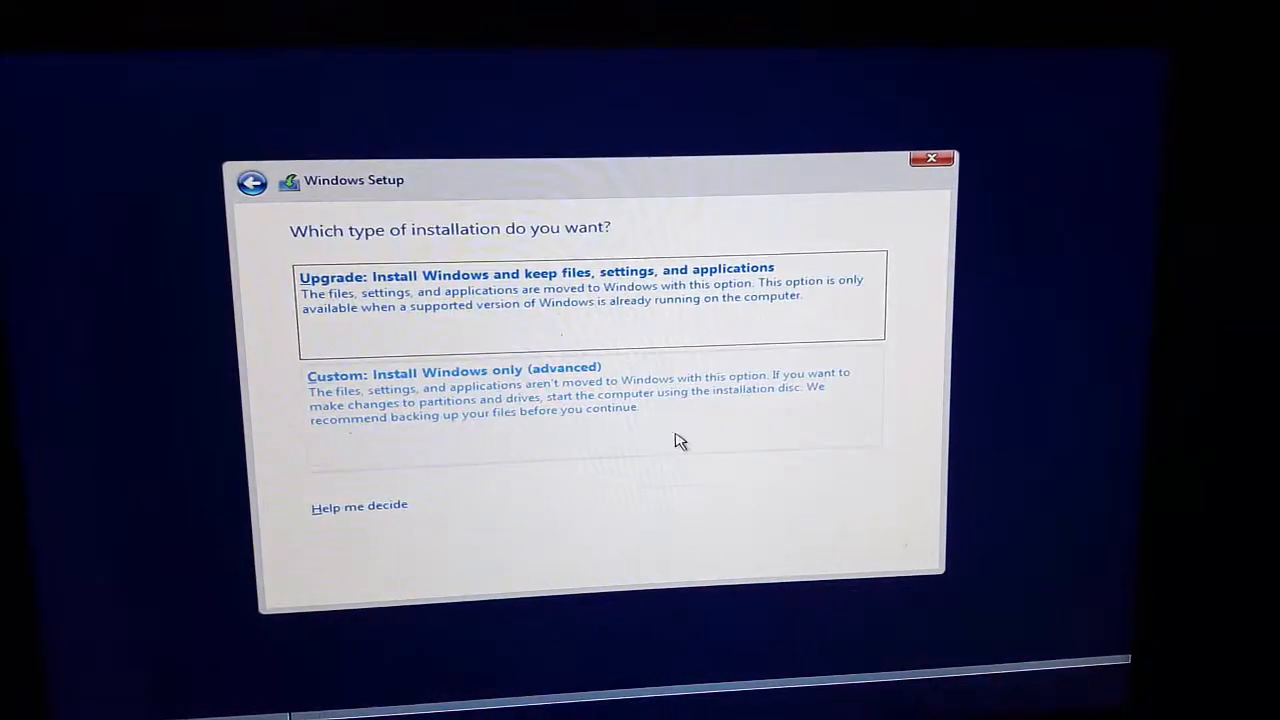
click(453, 382)
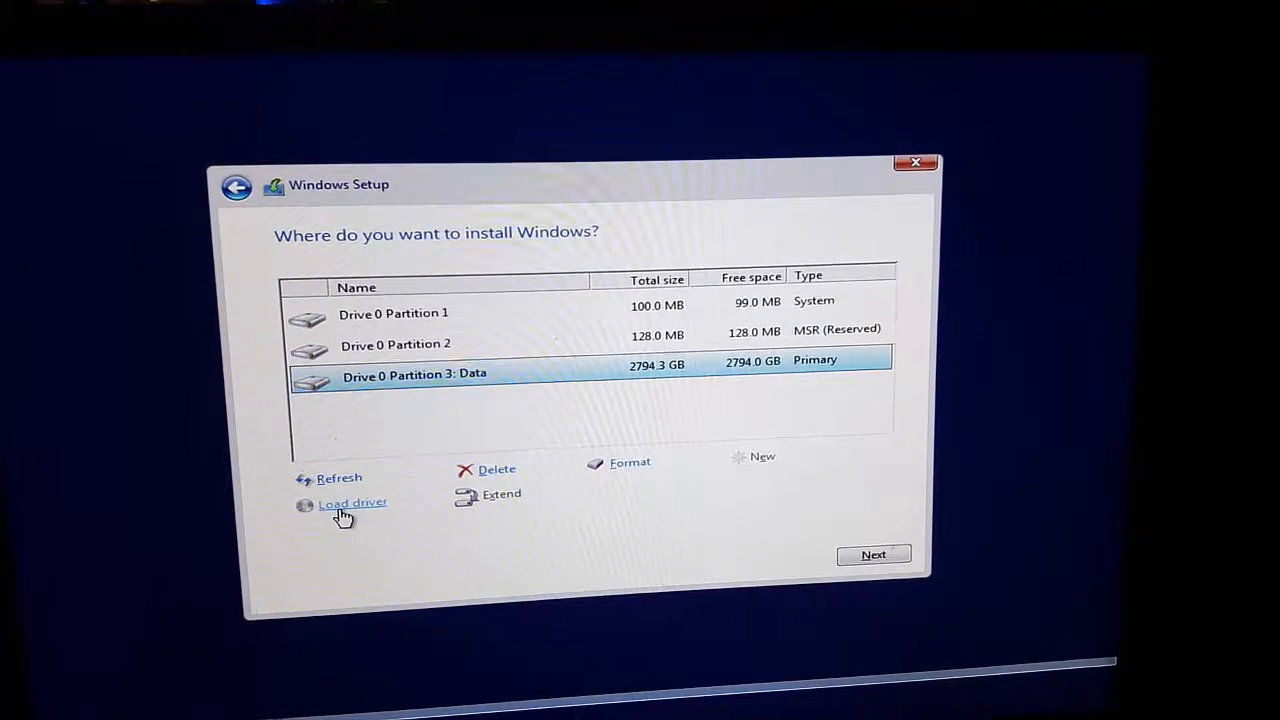
Step: Load the Intel Chipset SATA RAID Controller driver from the RAID! folder on W_10_PRO_X6 (D:)
click(352, 502)
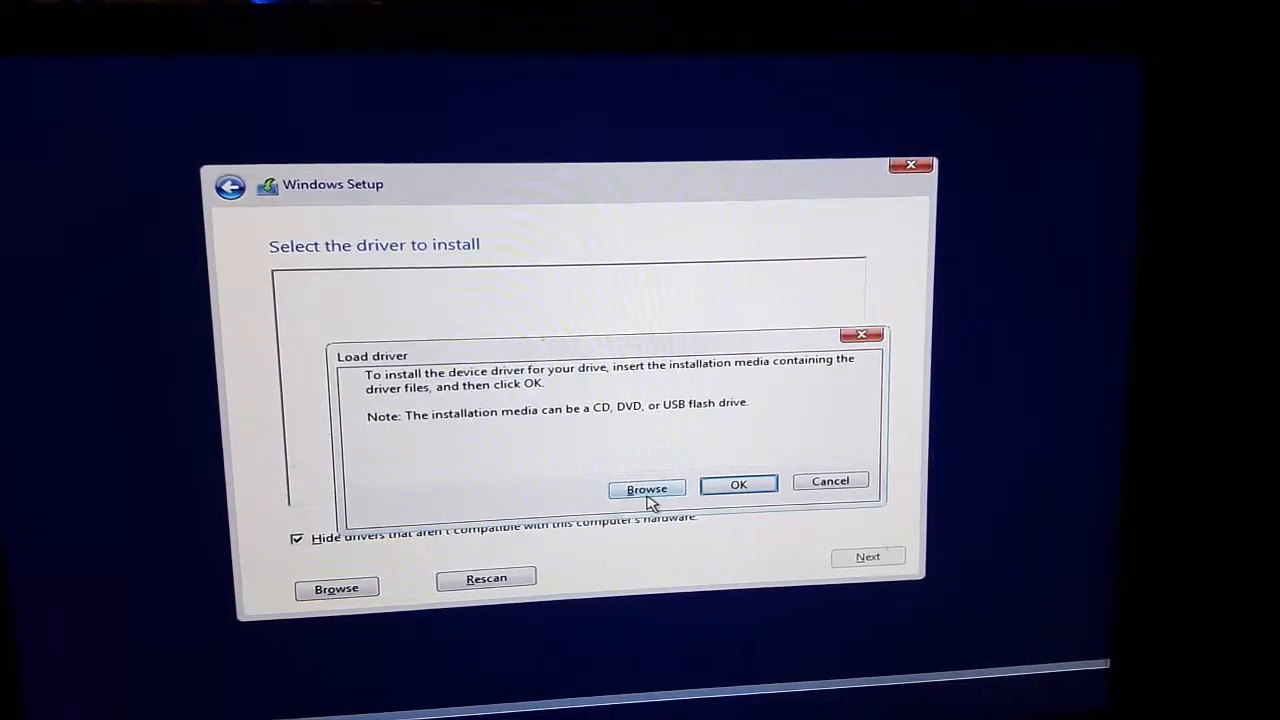
click(647, 489)
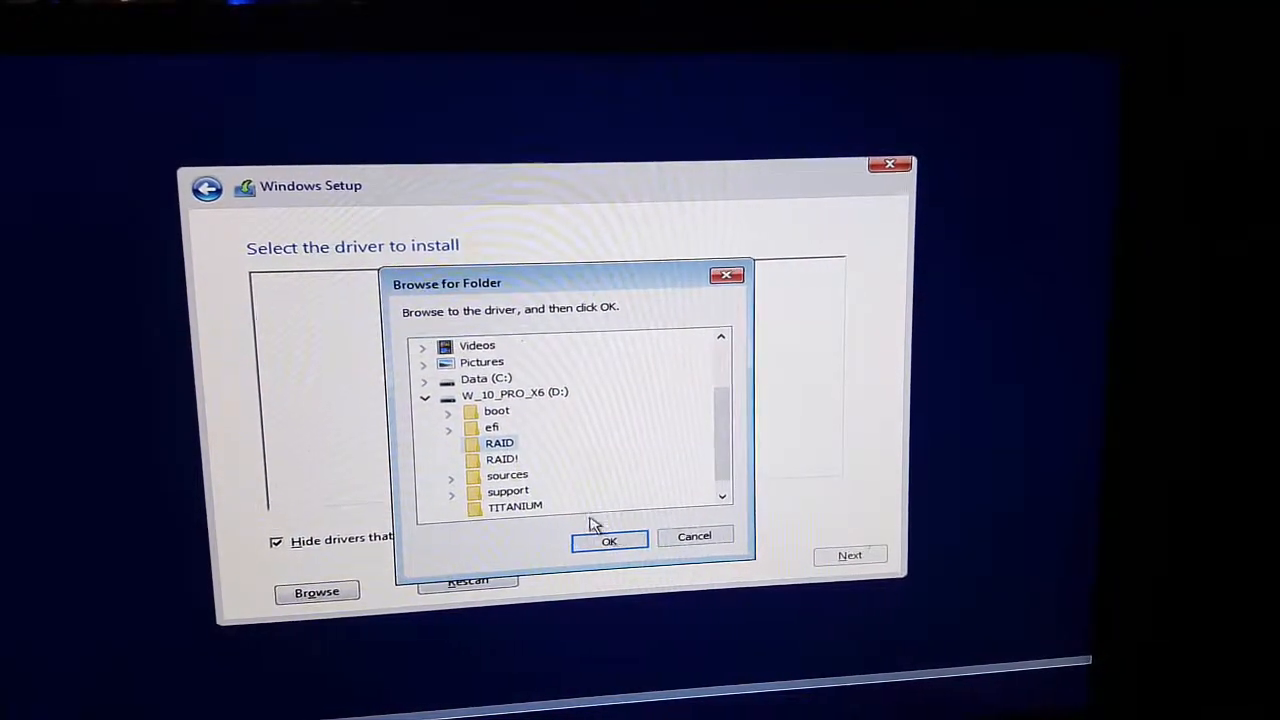
click(609, 541)
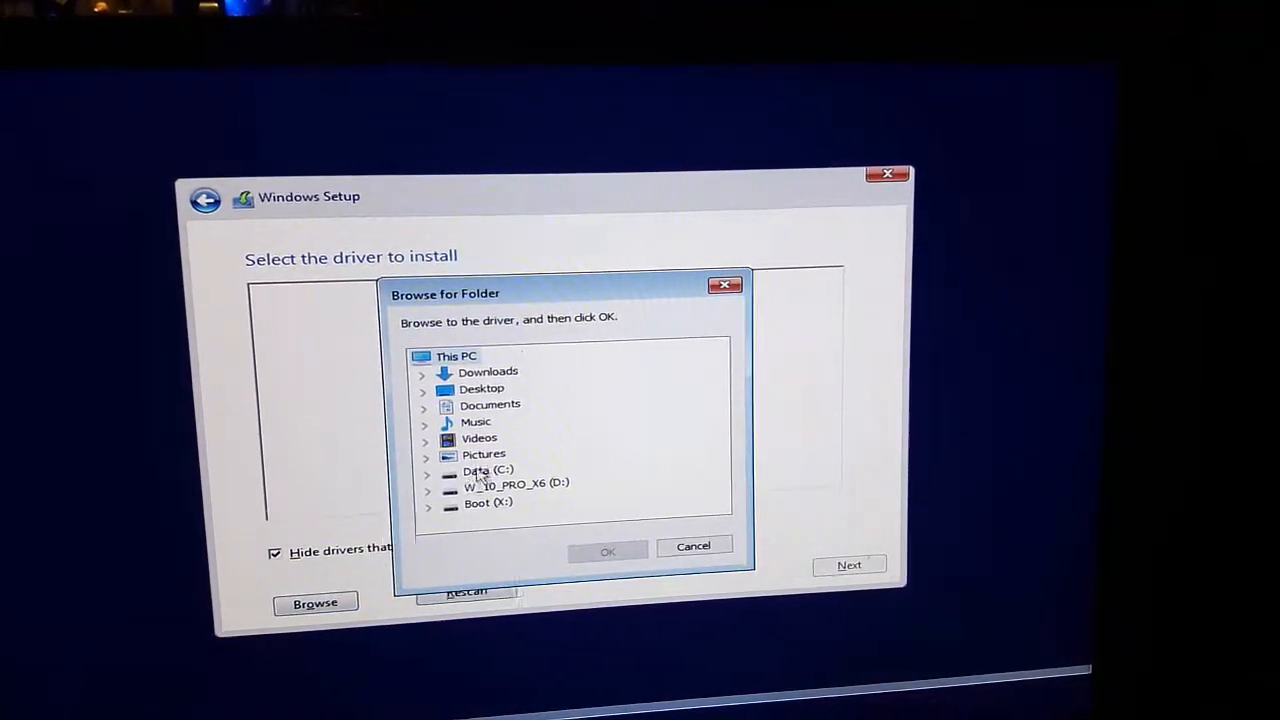
click(430, 484)
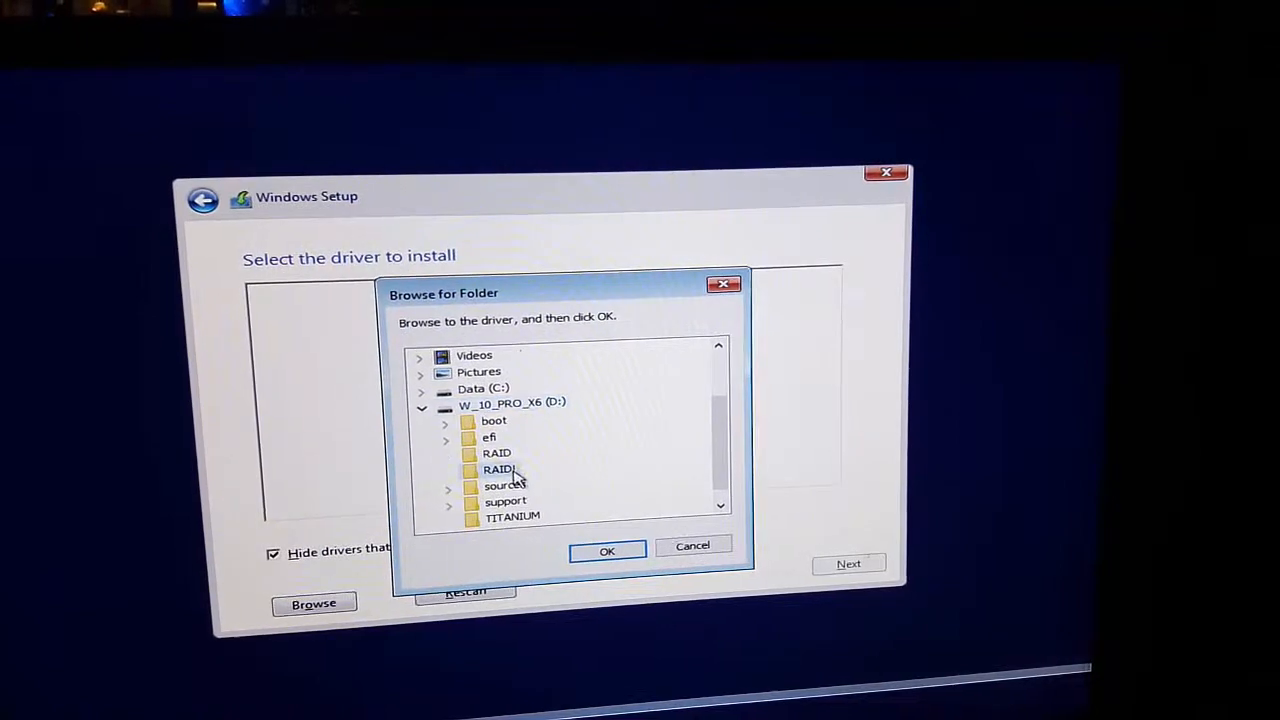
click(607, 550)
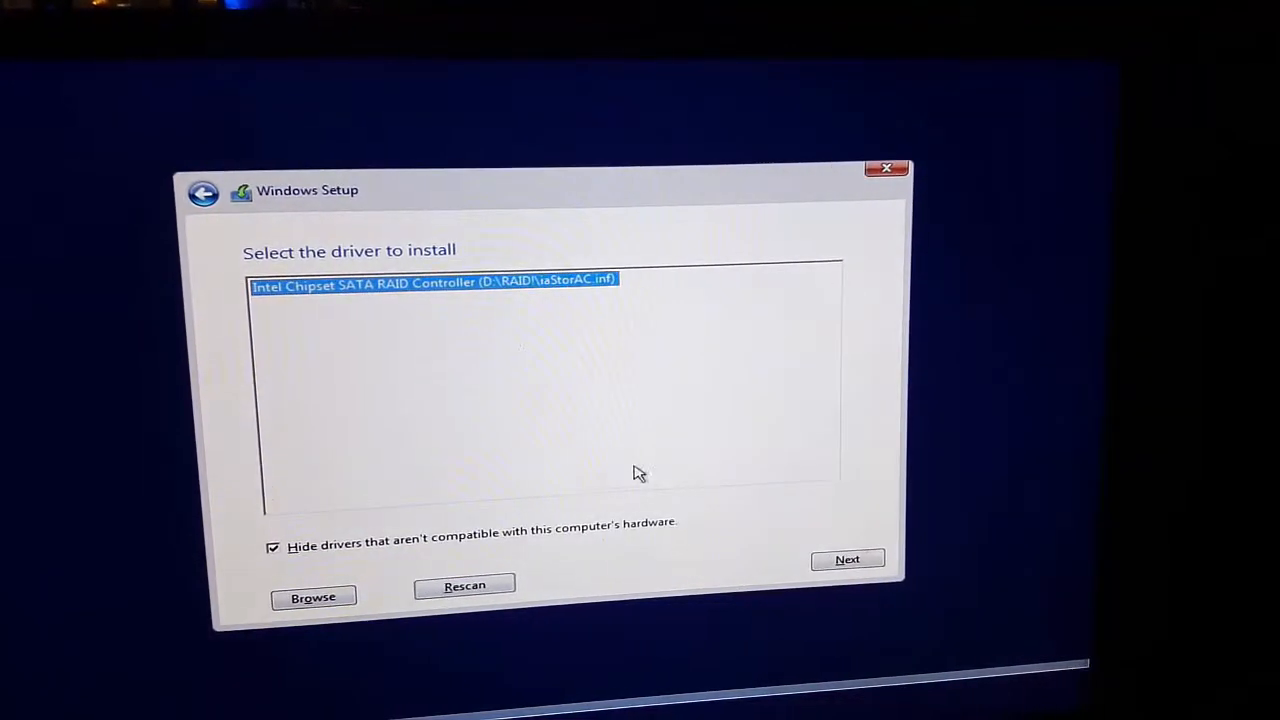
click(847, 559)
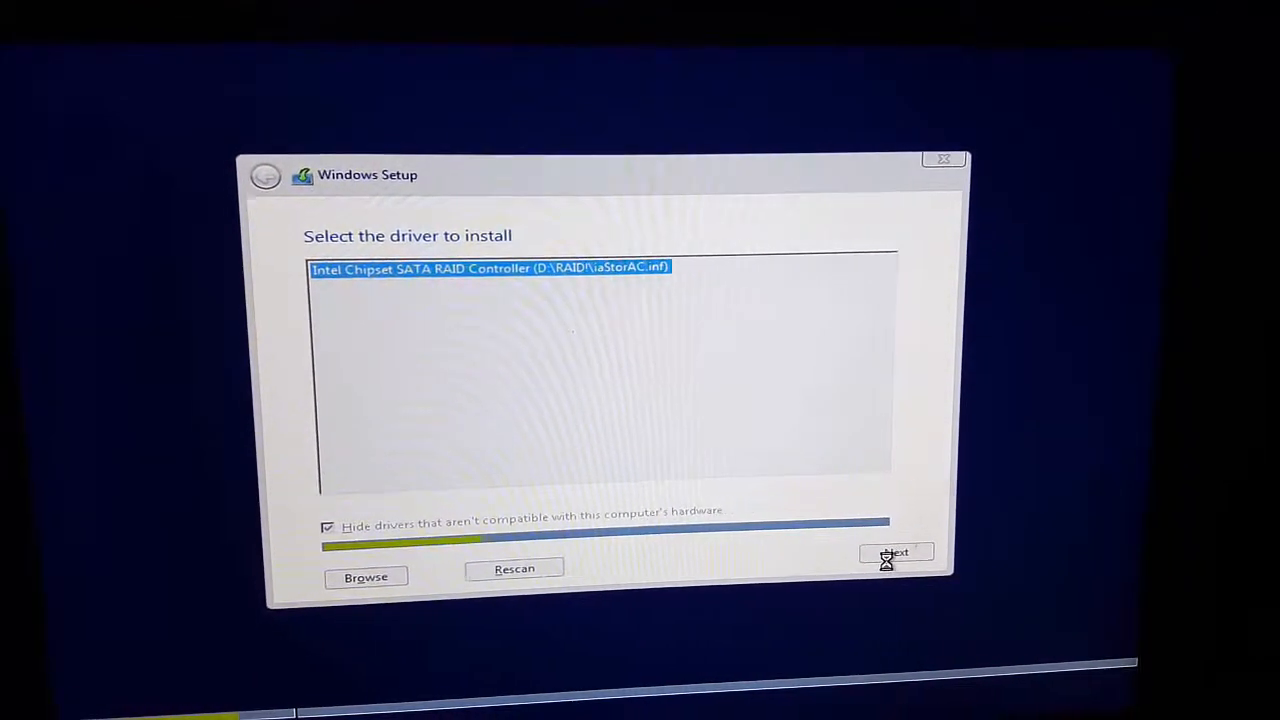
Step: Finish installing the RAID driver and create a full-size partition on Drive 2's unallocated space, accepting the system partitions notice
click(895, 552)
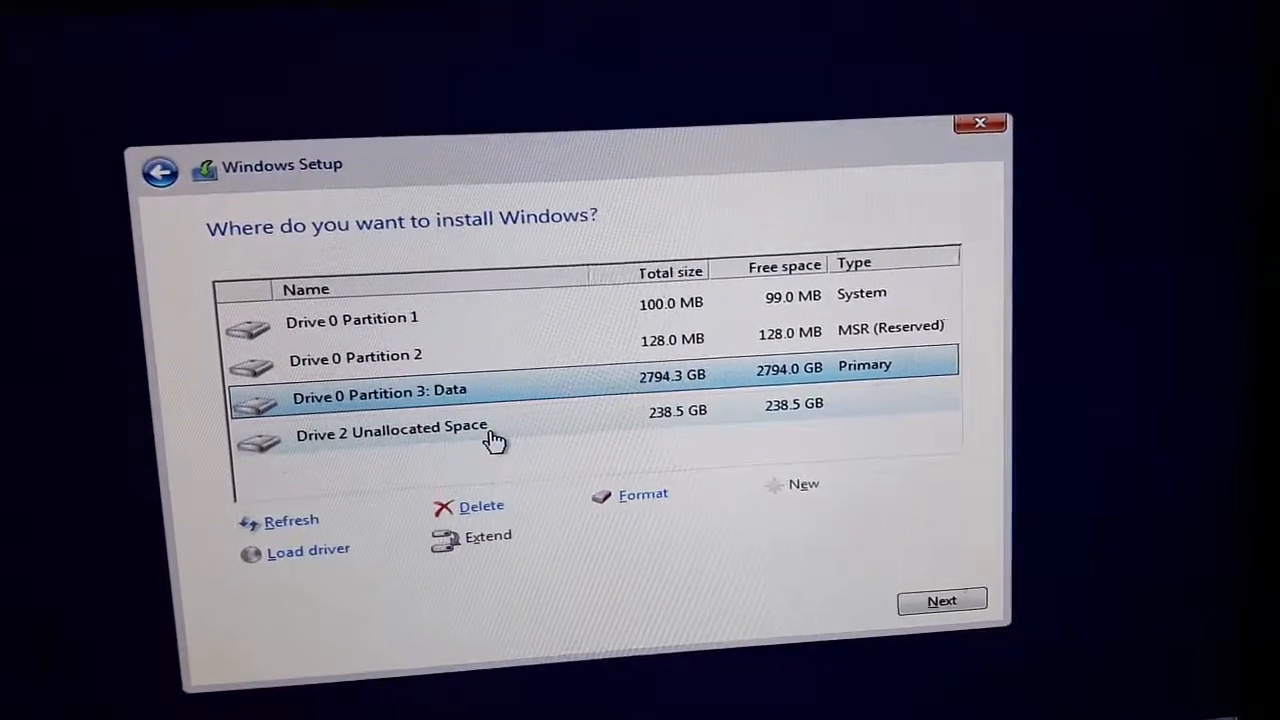
click(394, 432)
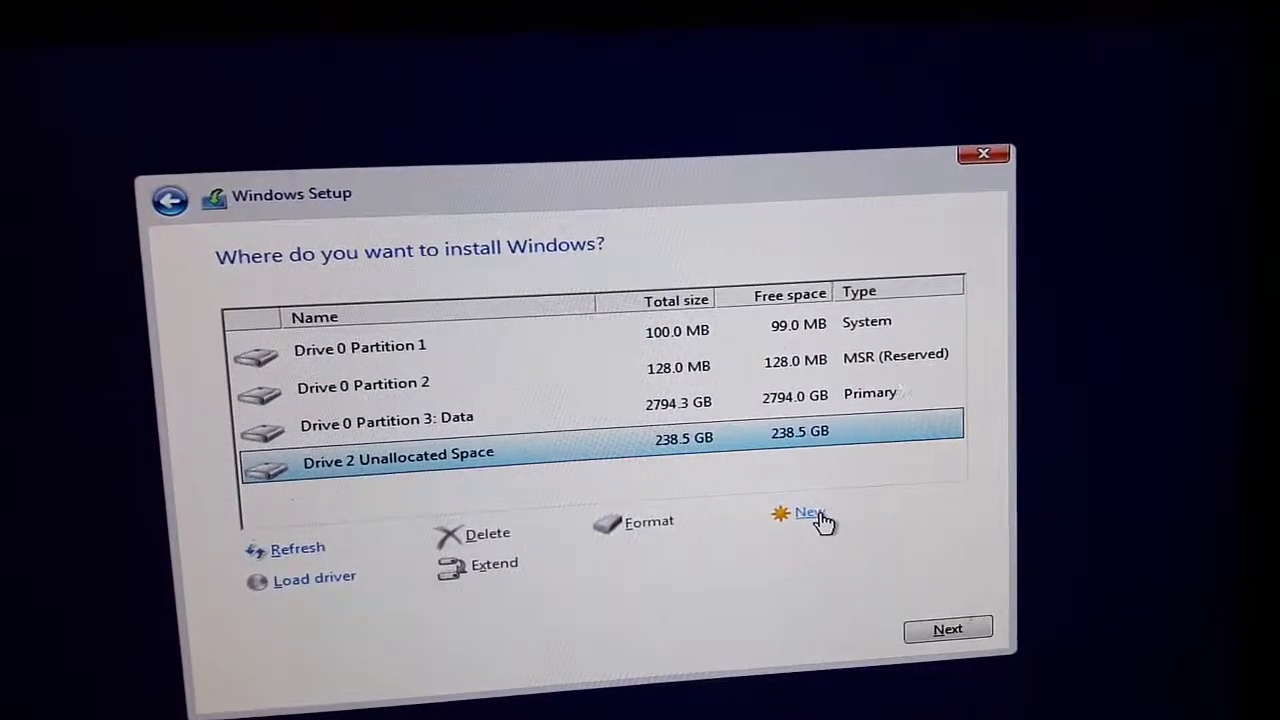
click(810, 512)
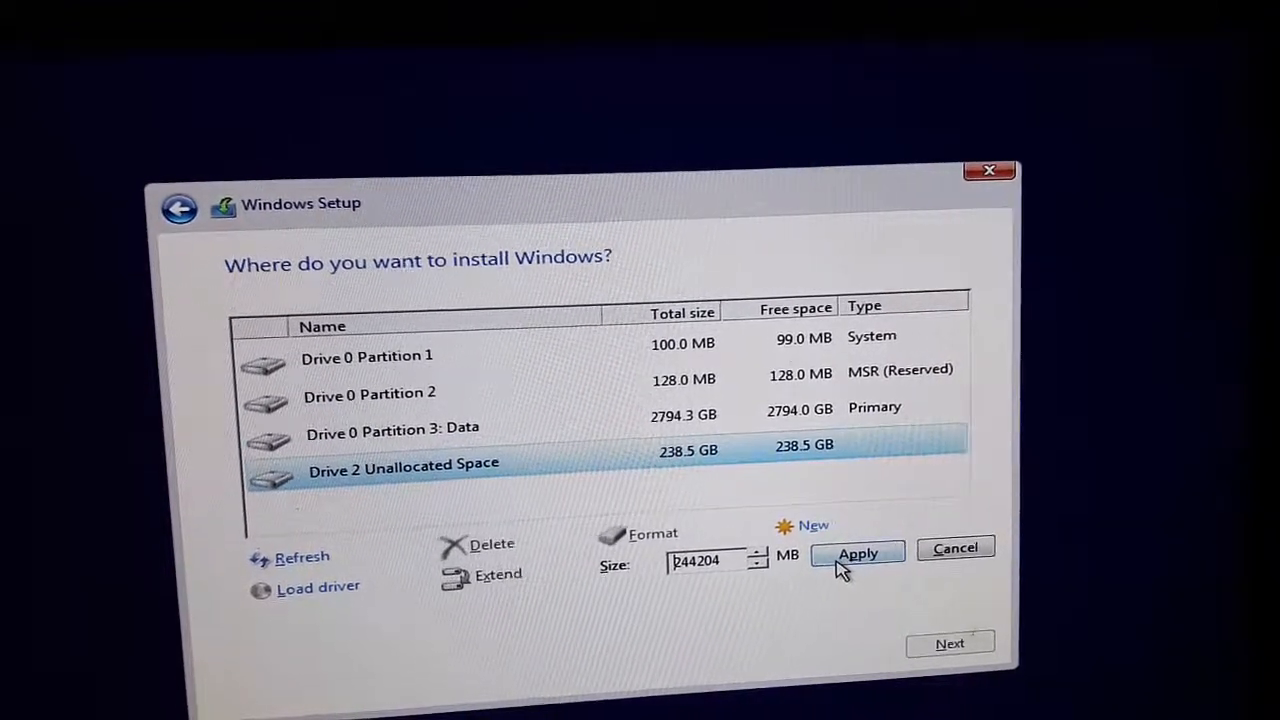
click(857, 554)
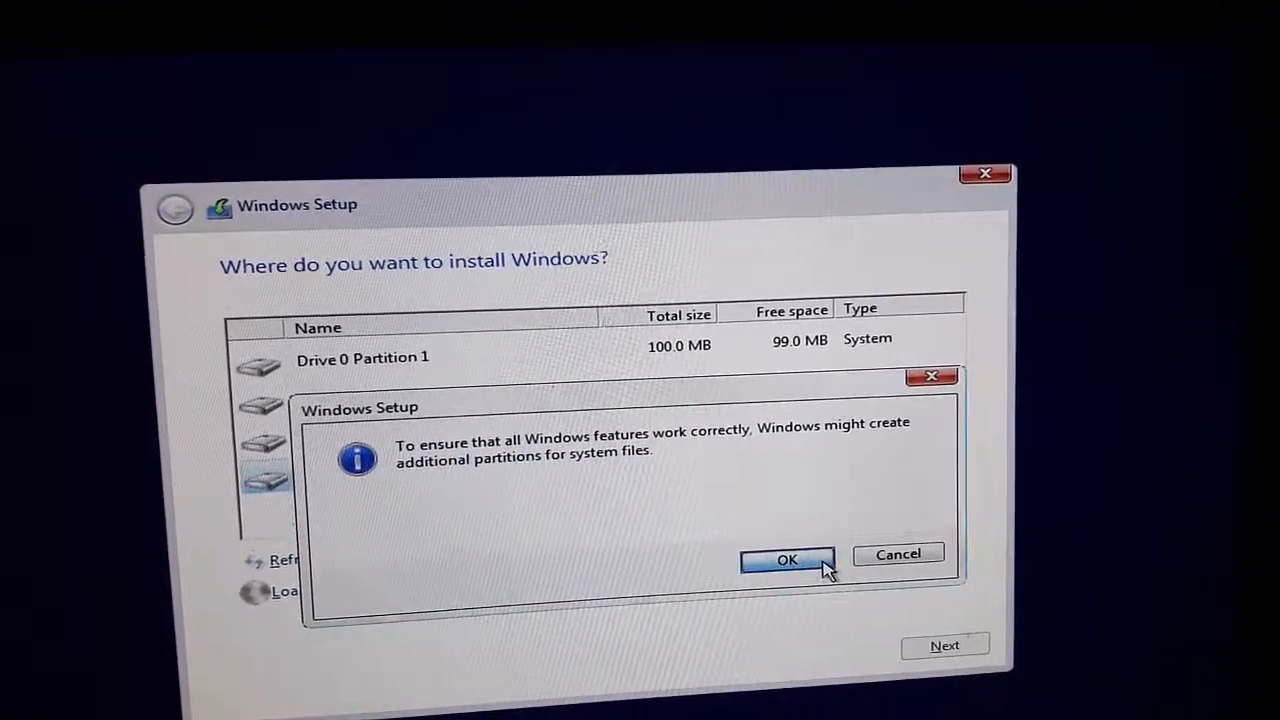
click(786, 559)
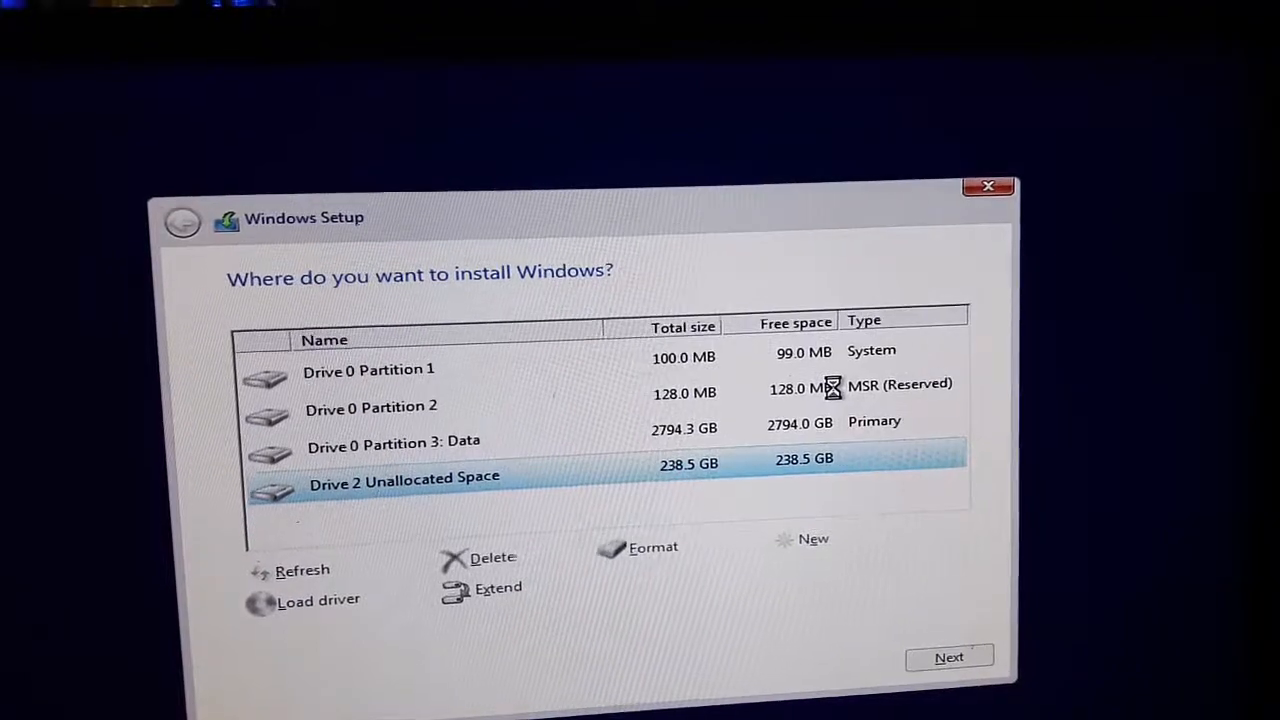
click(813, 538)
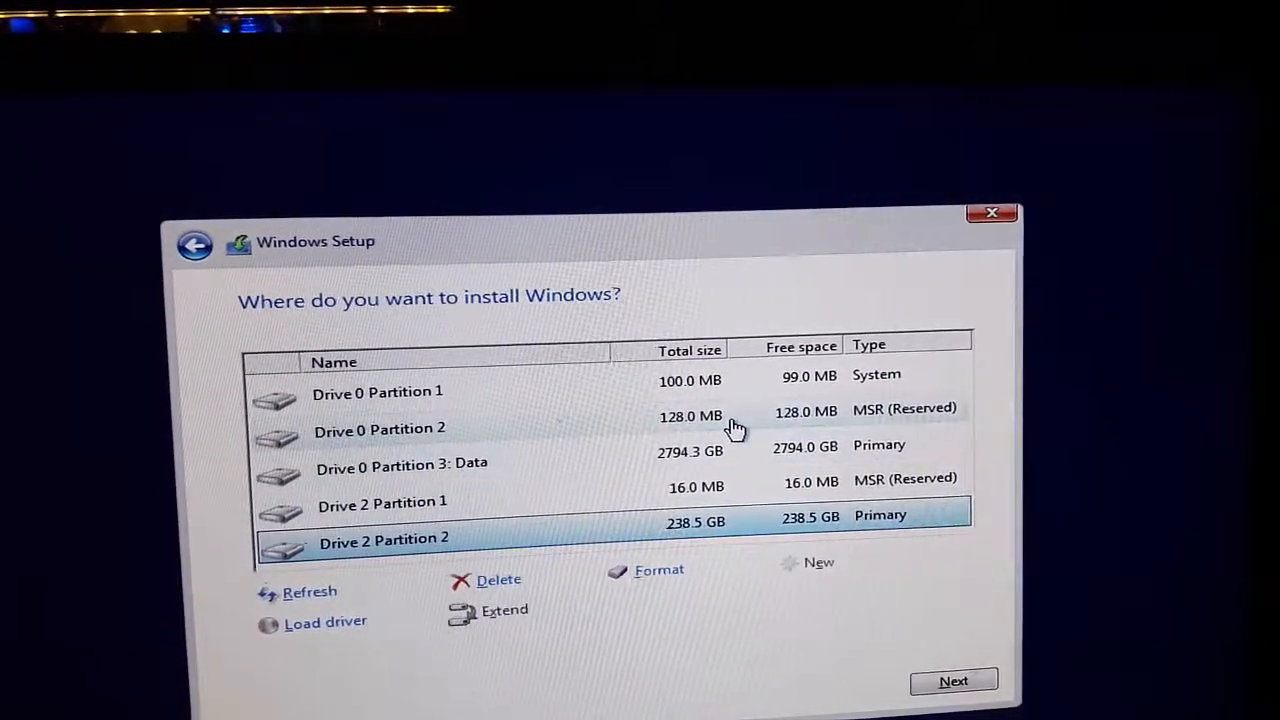
Step: Delete Drive 0's 128 MB reserved Partition 2, leaving unallocated space
click(380, 416)
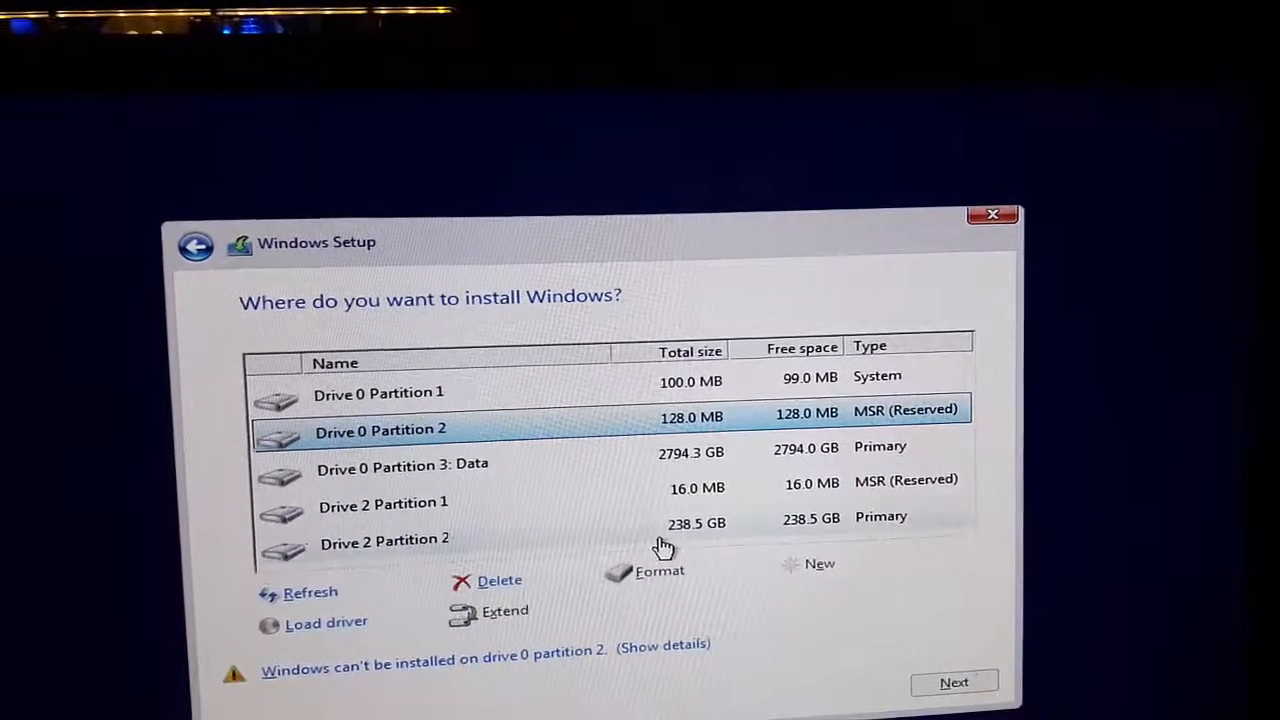
click(499, 580)
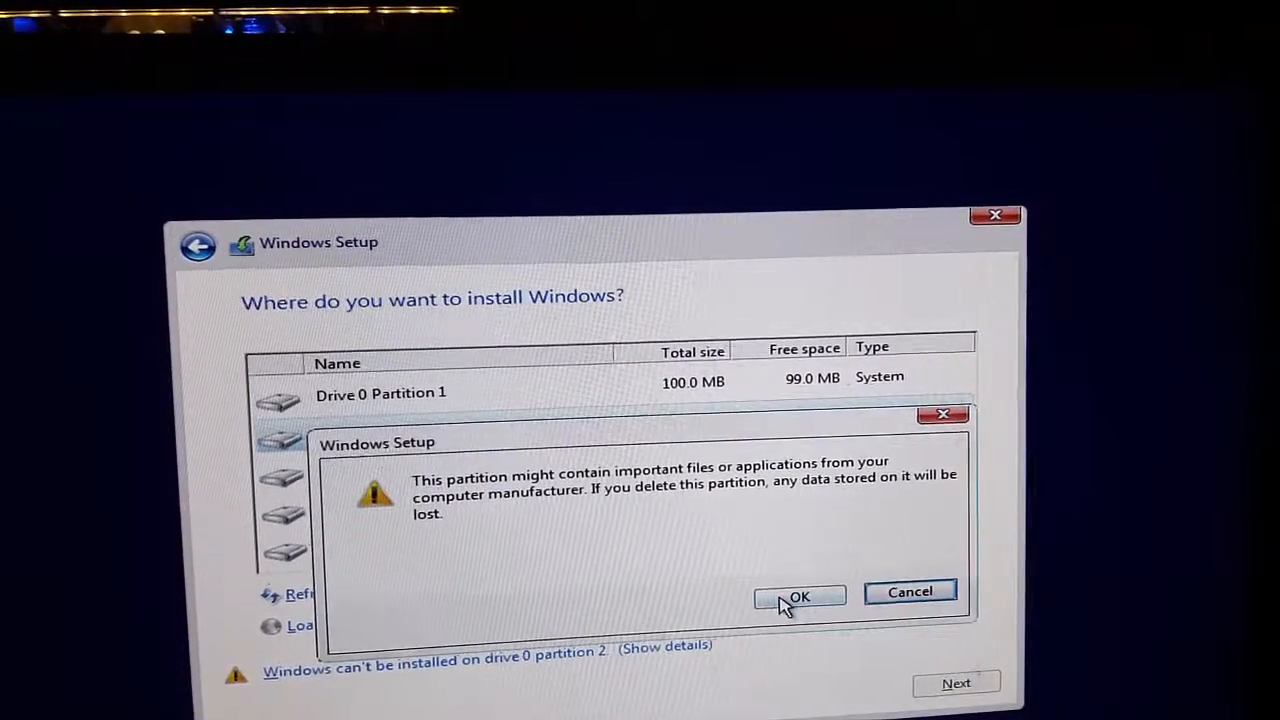
click(799, 596)
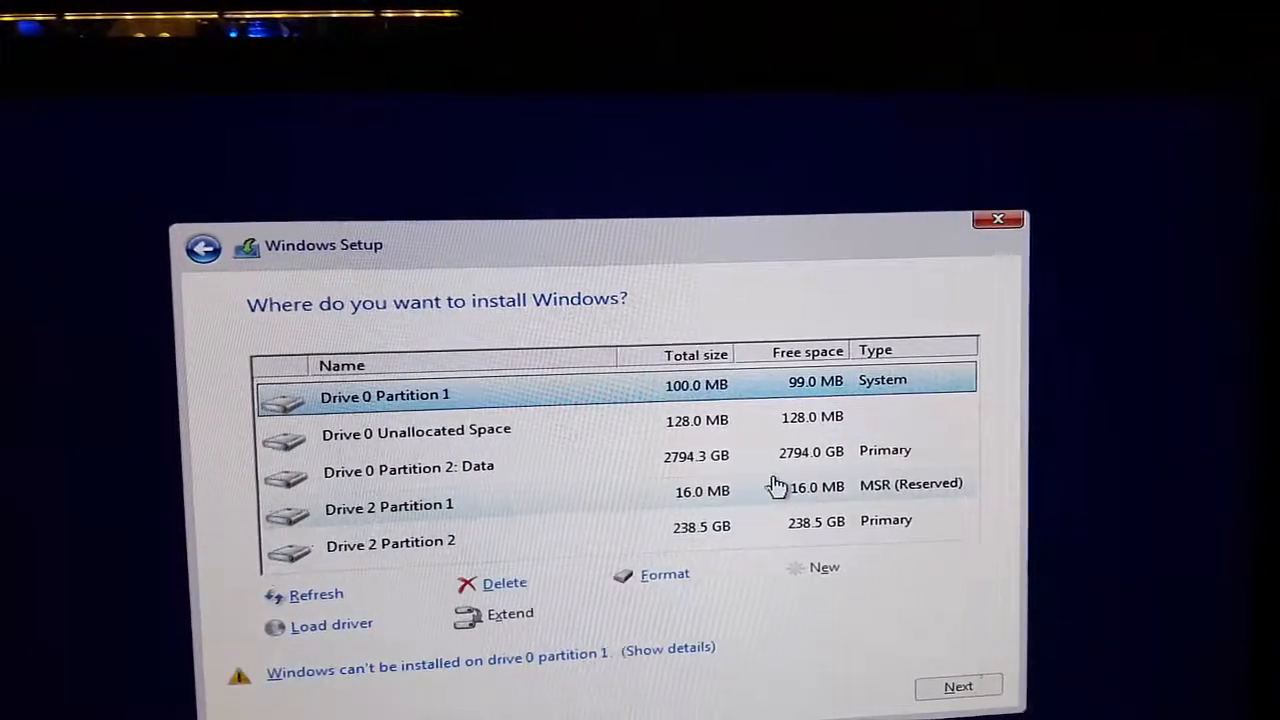